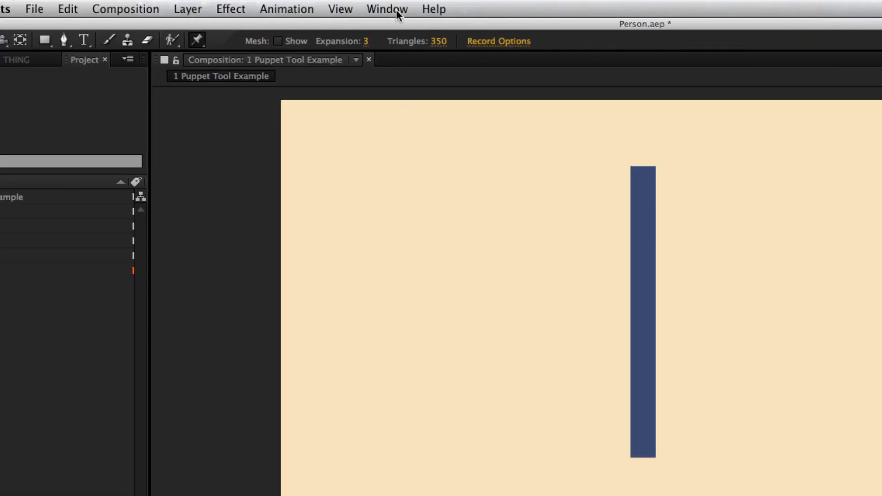
- Launch the PuppetTools 3.0.jsx panel from the Window menu
left_click(387, 9)
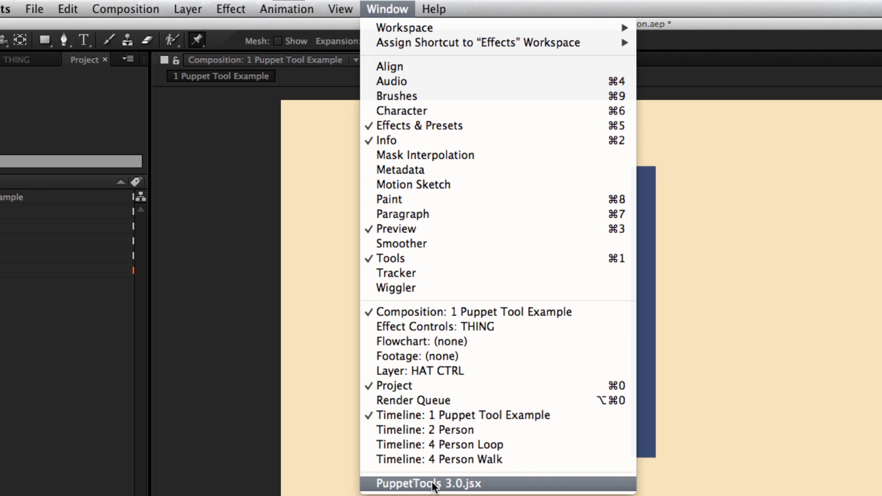
left_click(427, 483)
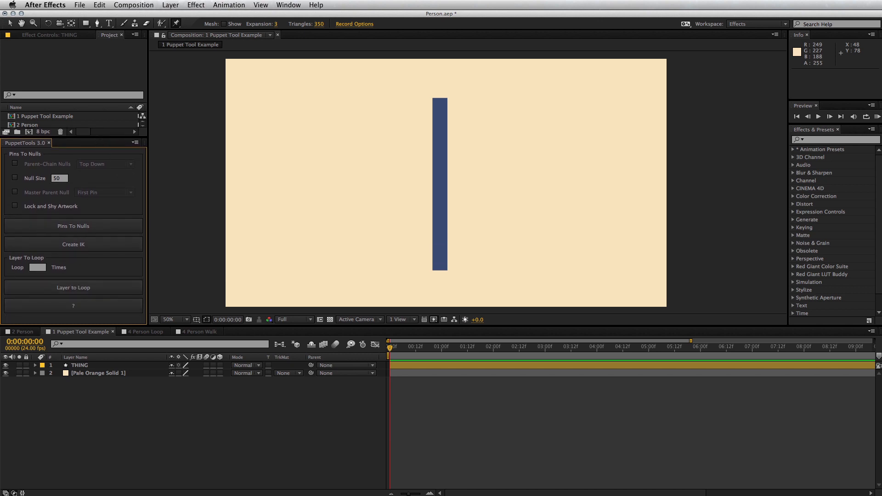
- Show ARM R's Puppet Mesh 1 Deform pins Wrist, Elbow and Shoulder in the Person comp
left_click(20, 331)
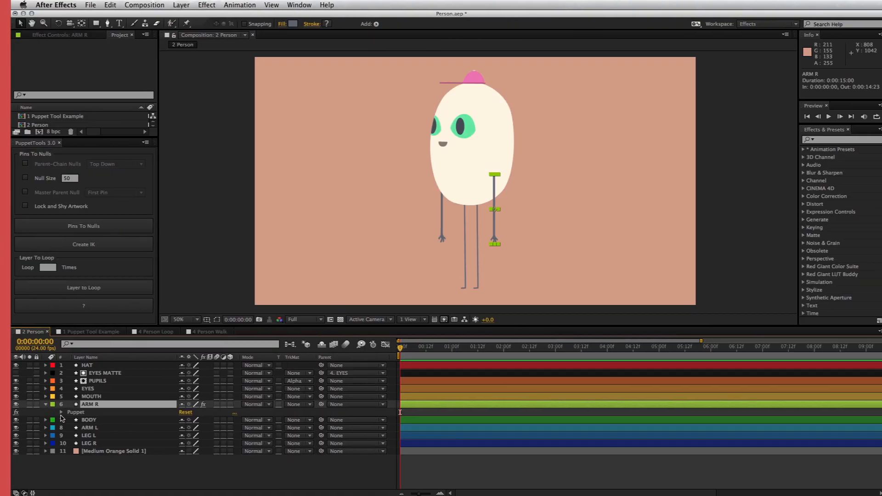
left_click(61, 412)
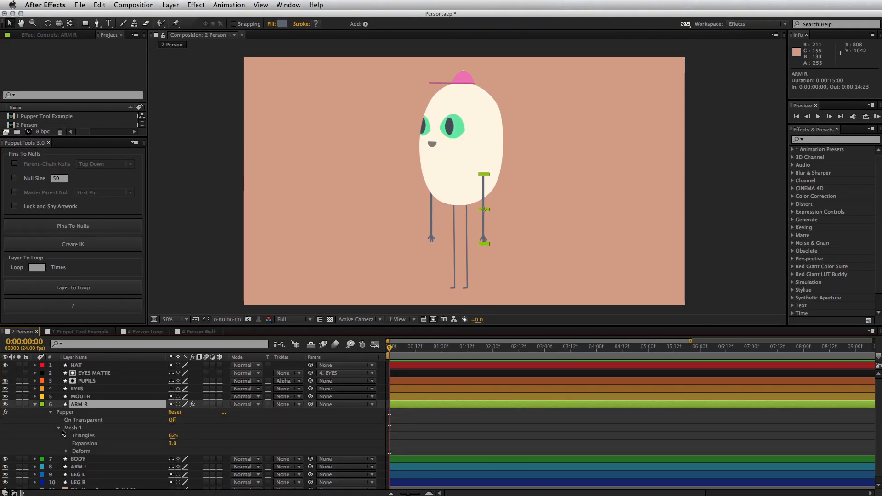
left_click(66, 450)
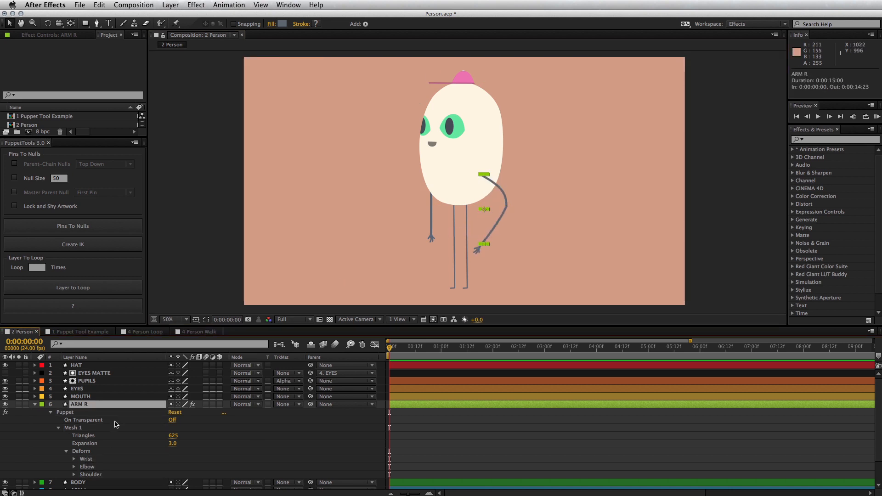
left_click(72, 226)
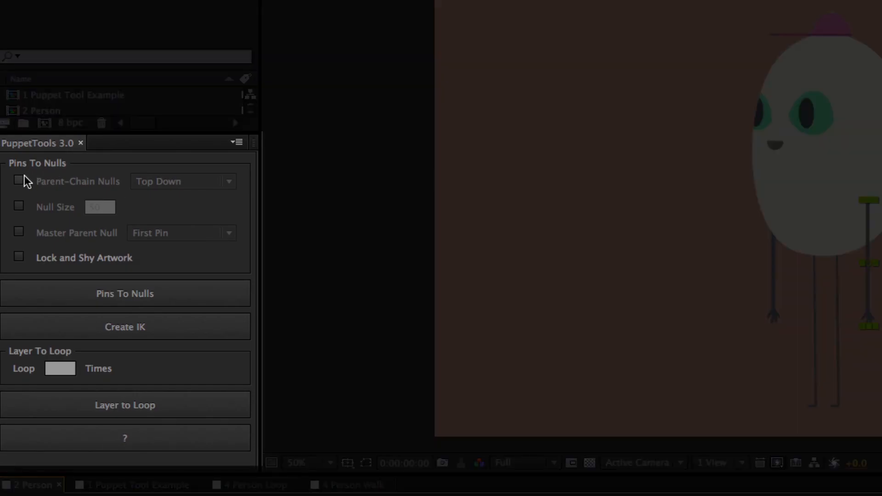
- Enable parent-chaining for generated nulls and set Null Size to 200
left_click(18, 181)
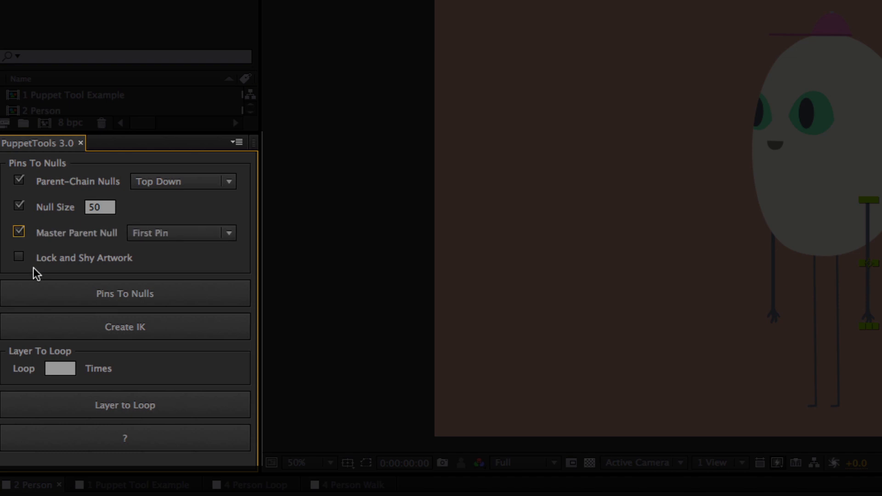
left_click(18, 258)
type("200")
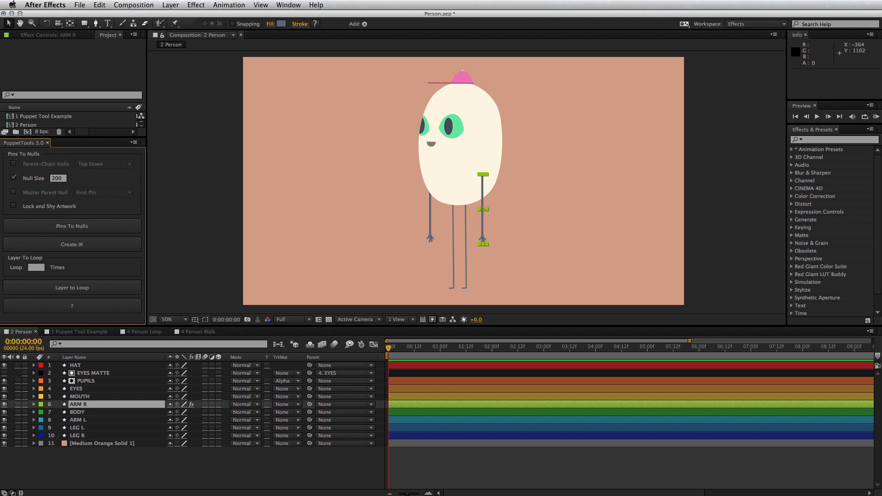
- Enable Lock and Shy Artwork so ARM R is locked after Pins To Nulls
left_click(71, 226)
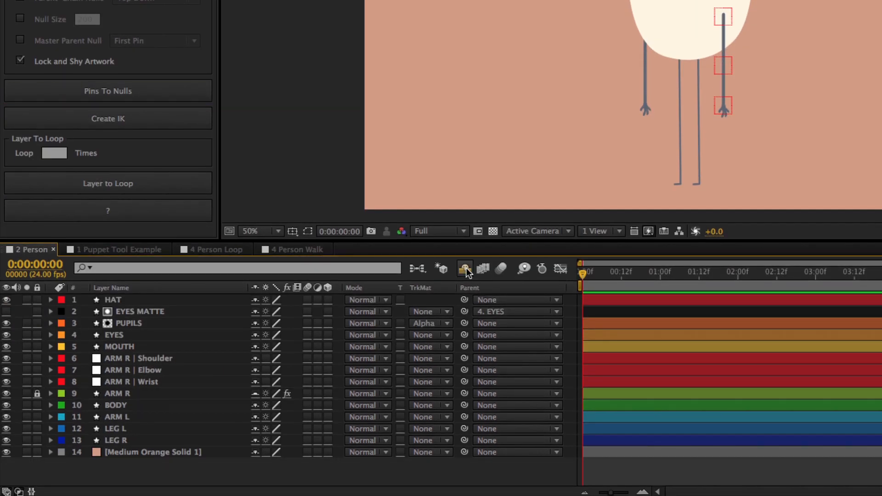
mouse_move(465, 269)
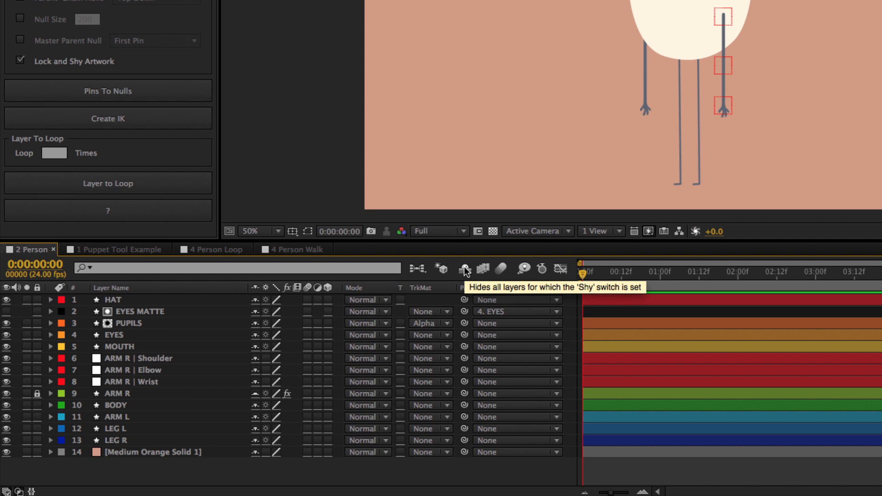
- Hide the shy artwork layers from the timeline layer list
left_click(463, 269)
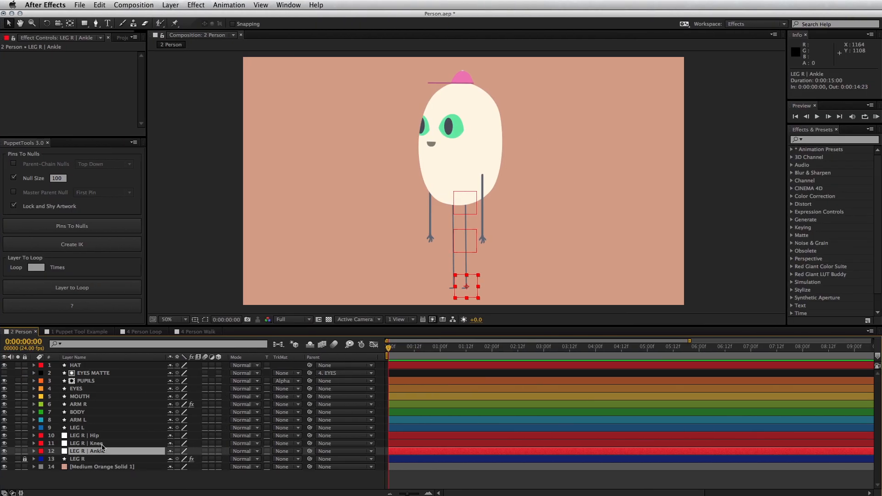
- Select LEG R's Hip, Knee and Ankle nulls and create the IK rig with an ankle controller
left_click(85, 436)
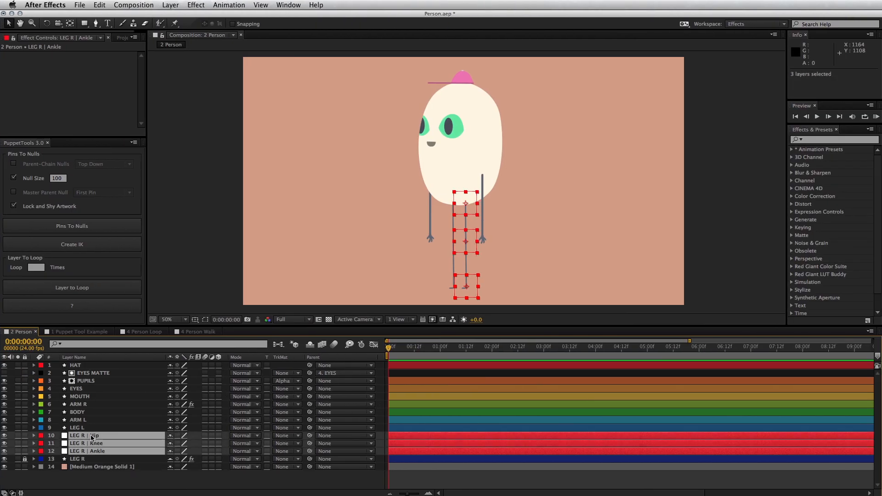
left_click(72, 244)
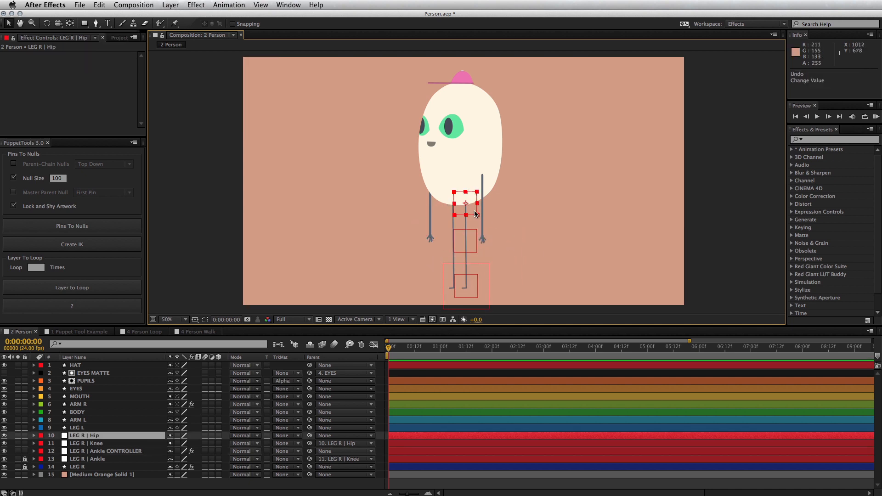
left_click(246, 334)
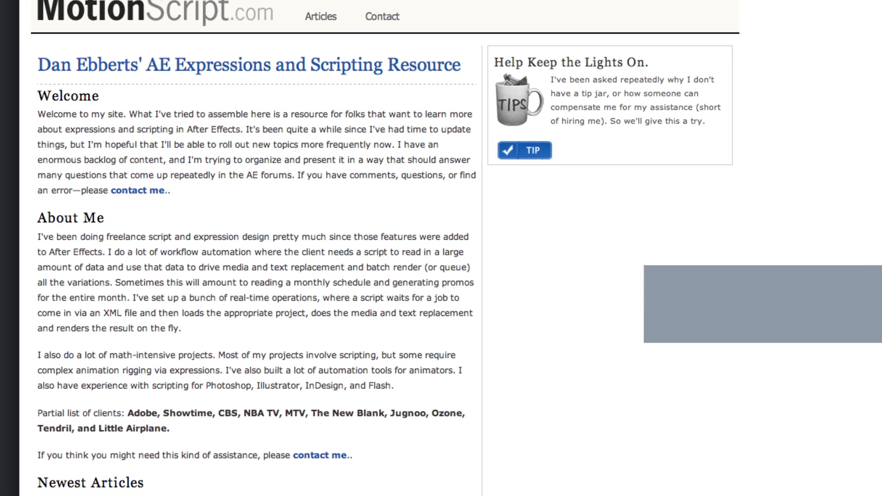
scroll("down", 3)
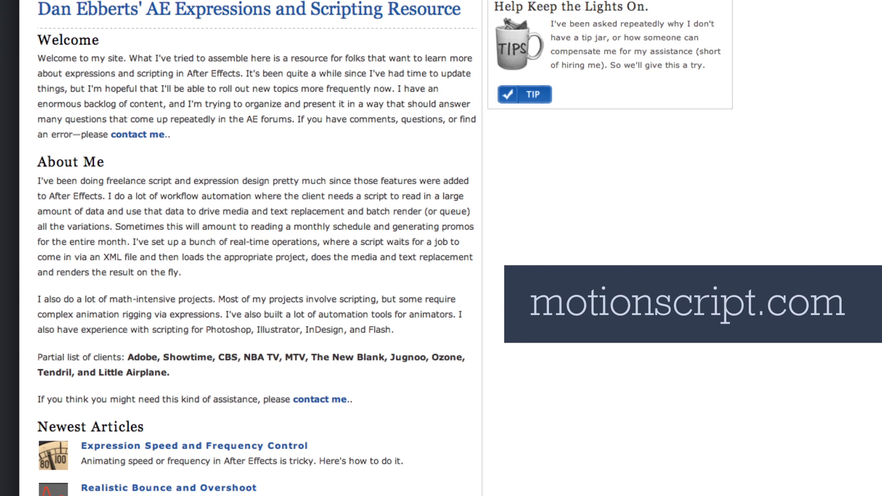
scroll("down", 3)
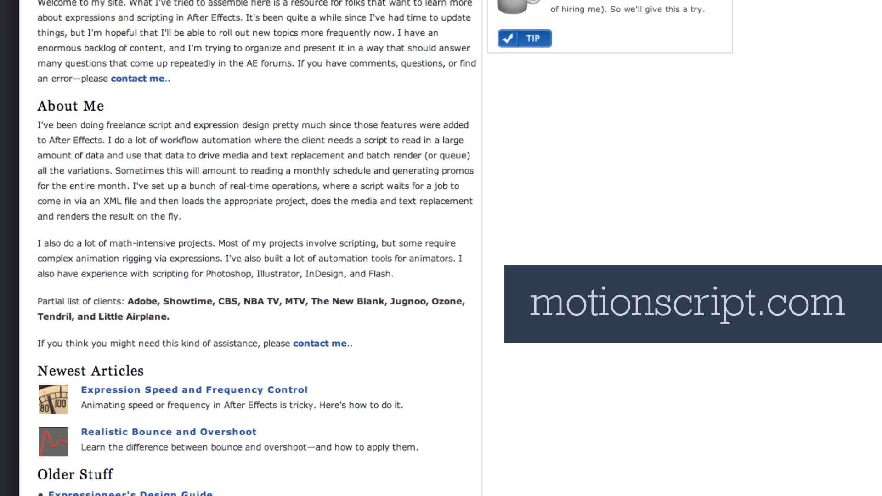
scroll("down", 3)
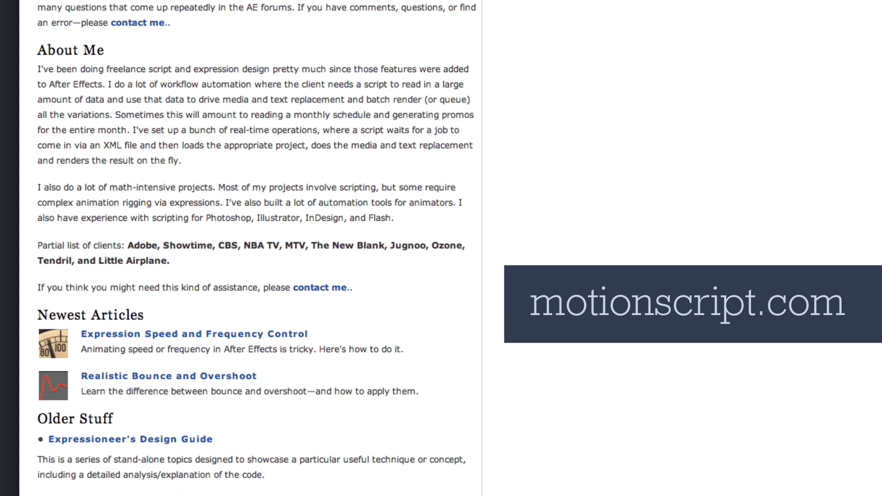
scroll("down", 3)
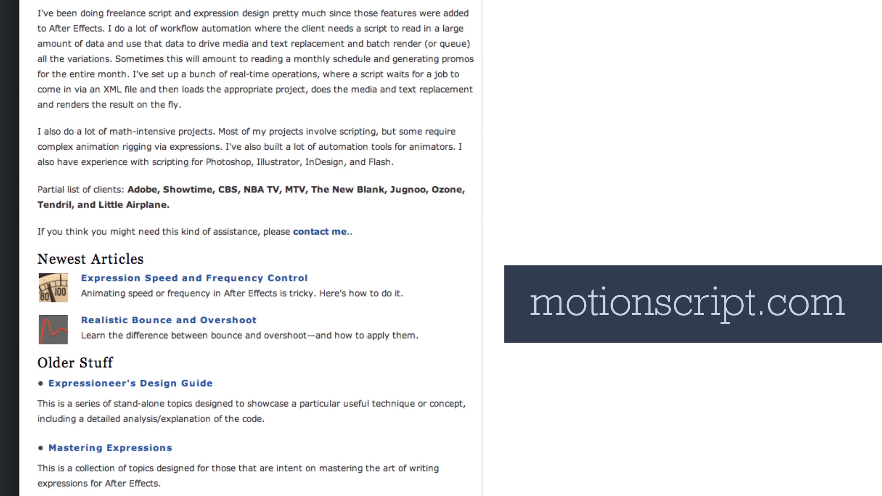
scroll("down", 3)
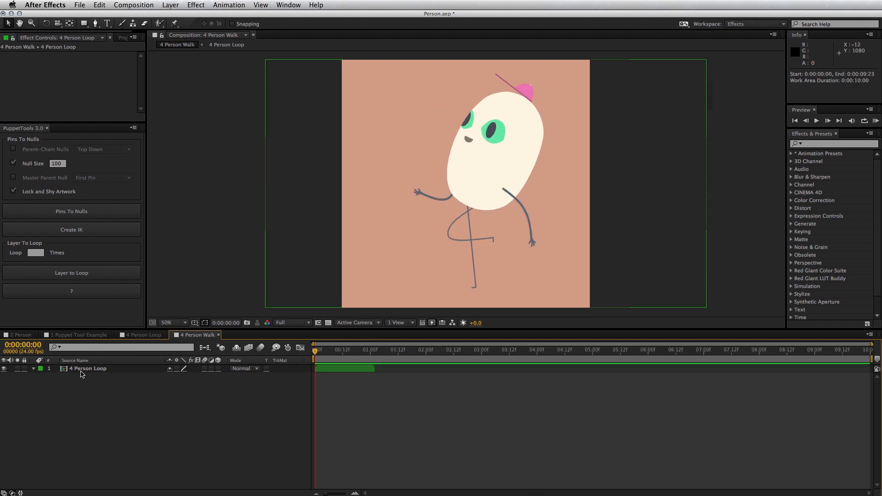
- Set Loop Times for the 4 Person Loop layer and apply Layer to Loop
left_click(88, 368)
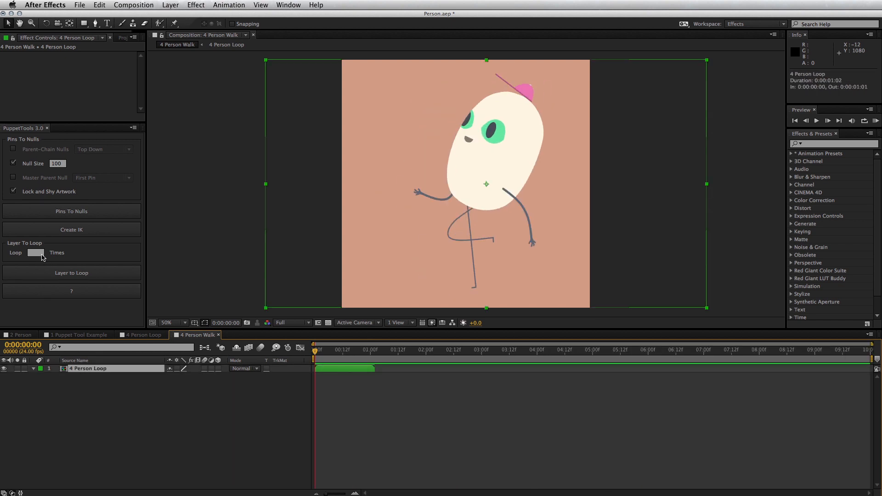
left_click(72, 273)
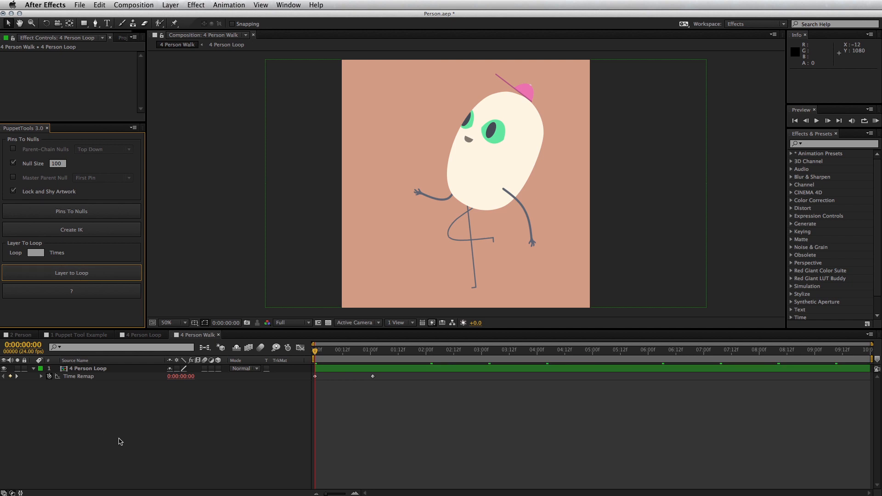
left_click(827, 120)
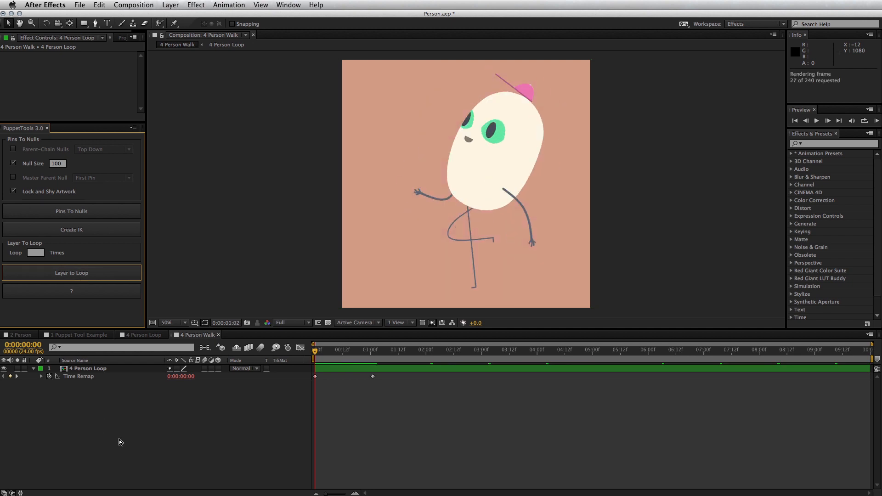